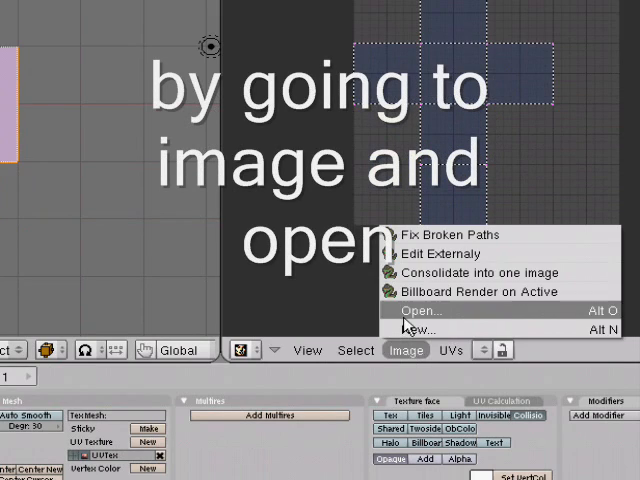
Save the UV layout as 'cube unwrap_Cube.tga' into My Documents
{"action": "left_click", "coordinate": [420, 312]}
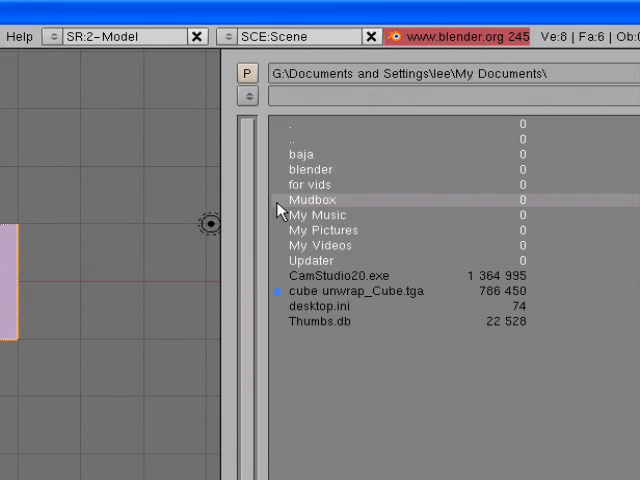
{"action": "double_click", "coordinate": [318, 216]}
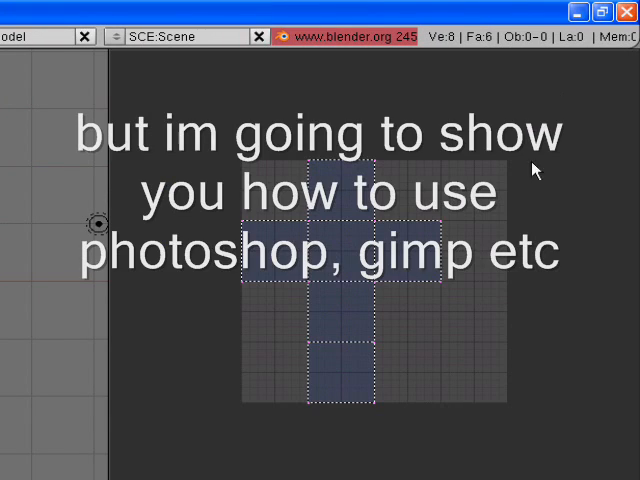
{"action": "left_click", "coordinate": [336, 304]}
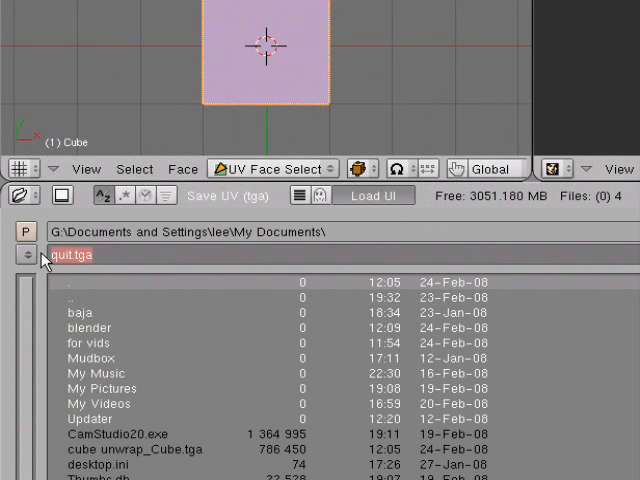
{"action": "type", "text": "cube"}
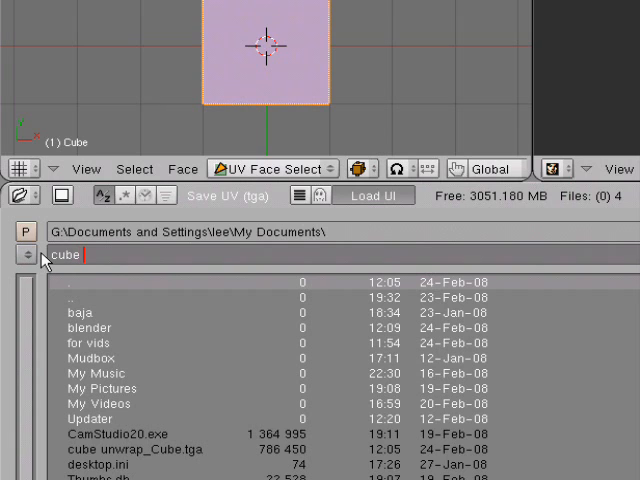
{"action": "type", "text": "unwra"}
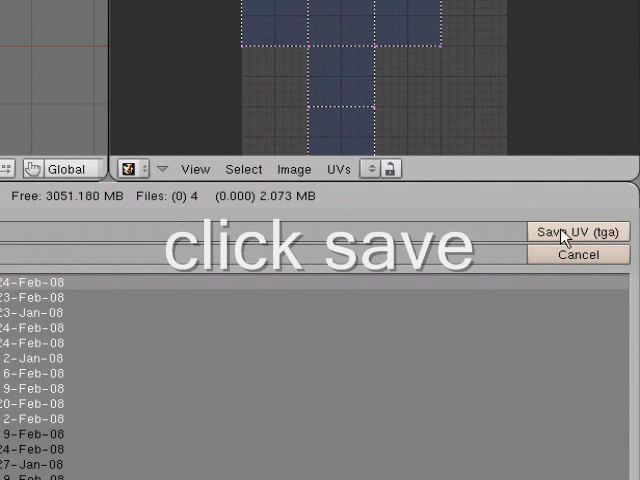
{"action": "left_click", "coordinate": [578, 232]}
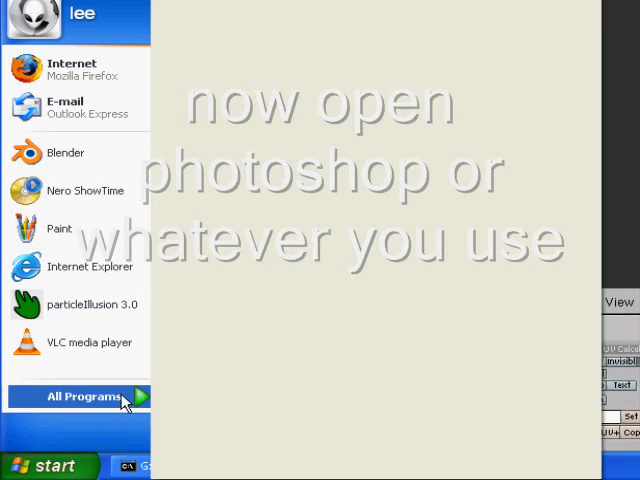
Launch Adobe Photoshop CS2 from All Programs
{"action": "left_click", "coordinate": [78, 396]}
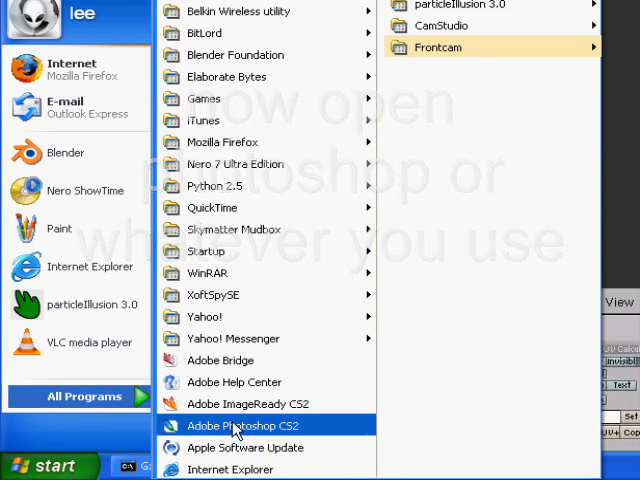
{"action": "left_click", "coordinate": [242, 426]}
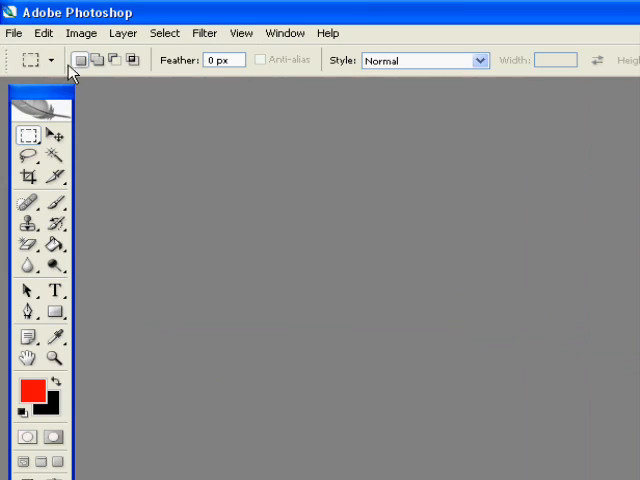
Open the cube unwrap_Cube template from My Documents
{"action": "left_click", "coordinate": [14, 32]}
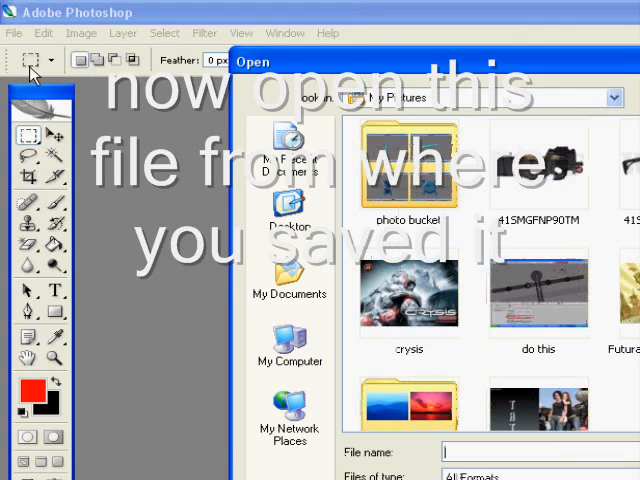
{"action": "left_click", "coordinate": [288, 280]}
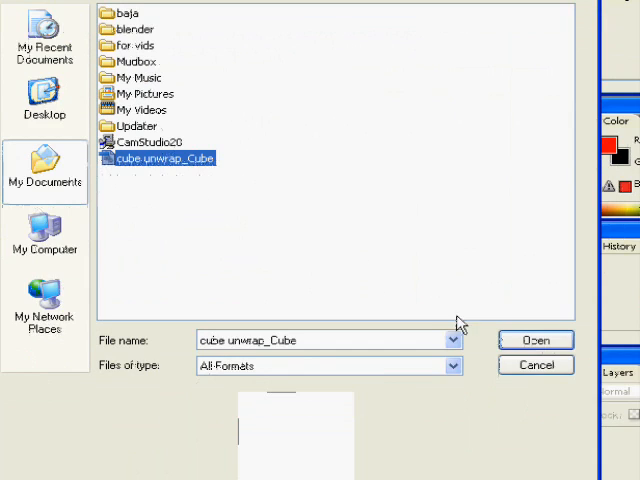
{"action": "left_click", "coordinate": [536, 340]}
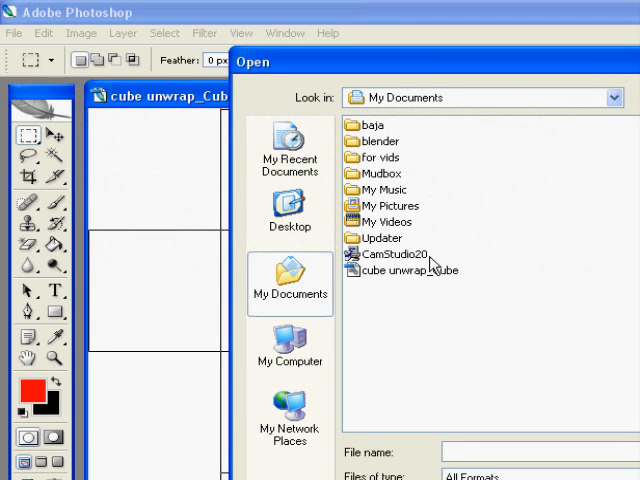
{"action": "mouse_move", "coordinate": [404, 258]}
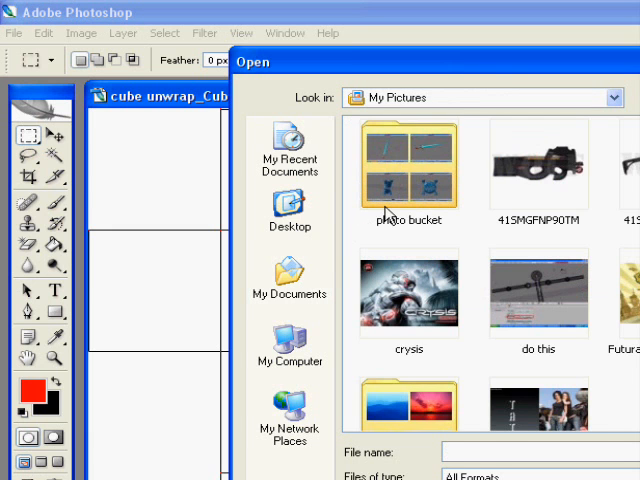
Browse through Desktop and My Documents into the blender folder
{"action": "left_click", "coordinate": [288, 208]}
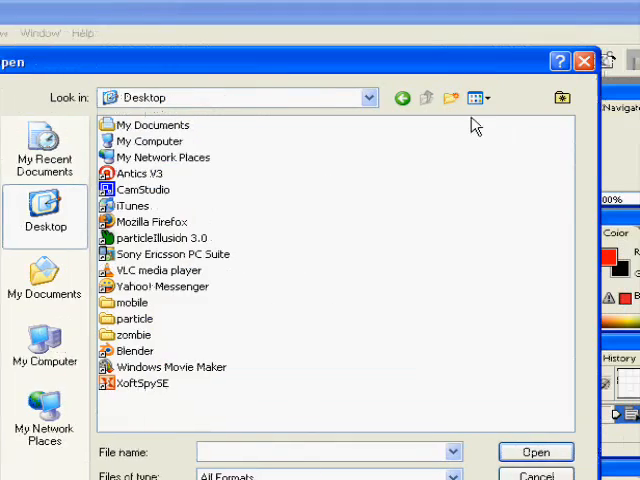
{"action": "left_click", "coordinate": [472, 96]}
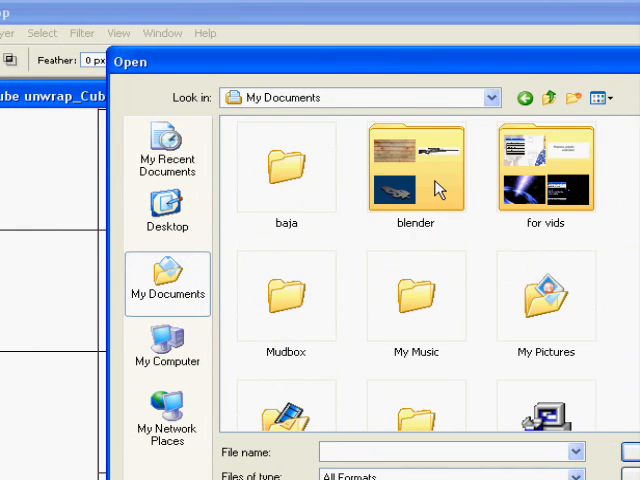
{"action": "double_click", "coordinate": [416, 168]}
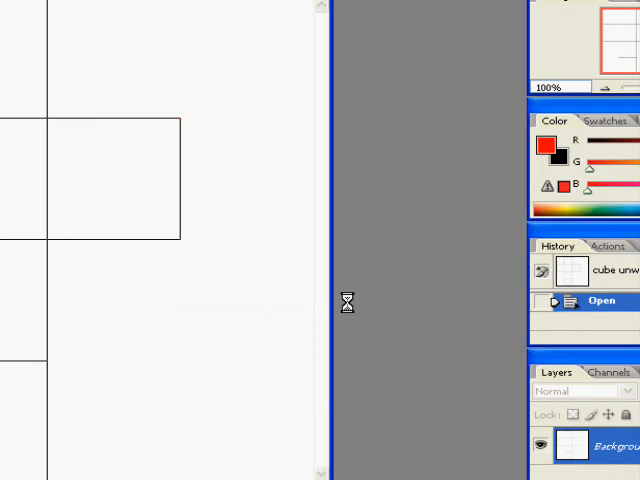
Paste the wood planks image and fit it onto the centre square with Free Transform
{"action": "left_click", "coordinate": [600, 300]}
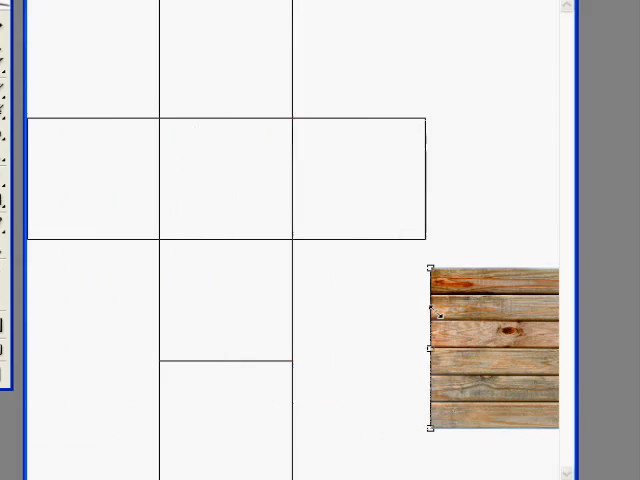
{"action": "scroll", "scroll_direction": "right", "scroll_amount": 3}
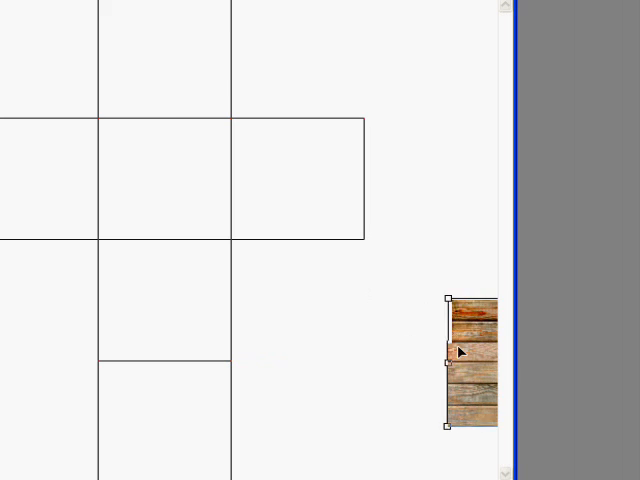
{"action": "left_click_drag", "start_coordinate": [470, 360], "coordinate": [380, 180]}
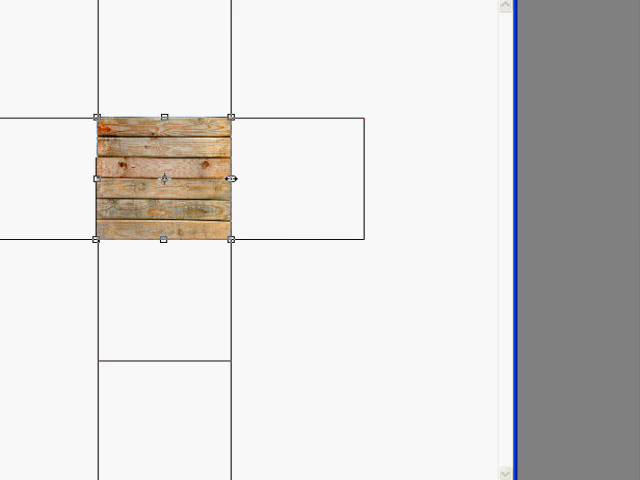
{"action": "left_click_drag", "start_coordinate": [236, 180], "coordinate": [360, 180]}
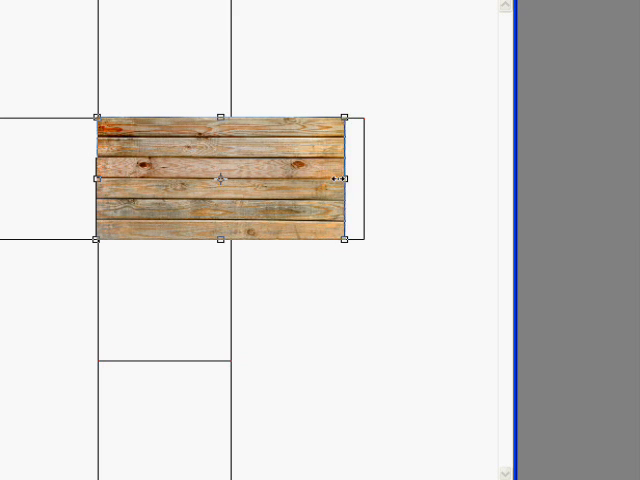
{"action": "left_click_drag", "start_coordinate": [344, 180], "coordinate": [236, 180]}
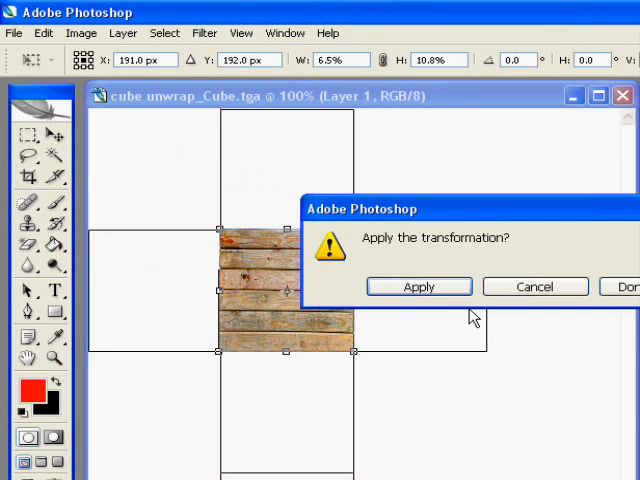
Cover more faces with planks copies, one rotated vertically into the right square
{"action": "left_click", "coordinate": [420, 288]}
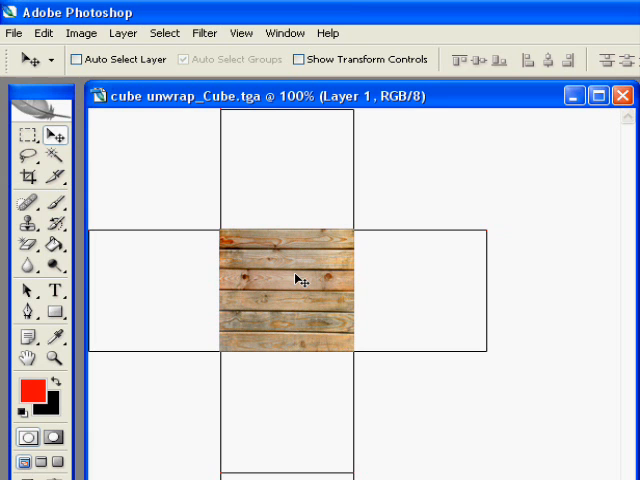
{"action": "mouse_move", "coordinate": [424, 288]}
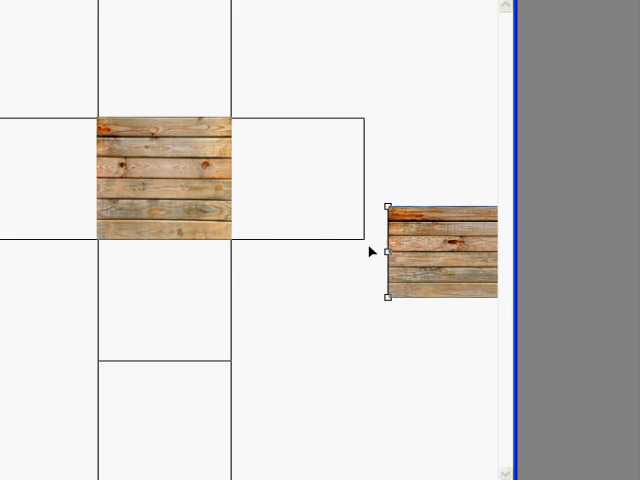
{"action": "left_click_drag", "start_coordinate": [440, 256], "coordinate": [264, 250]}
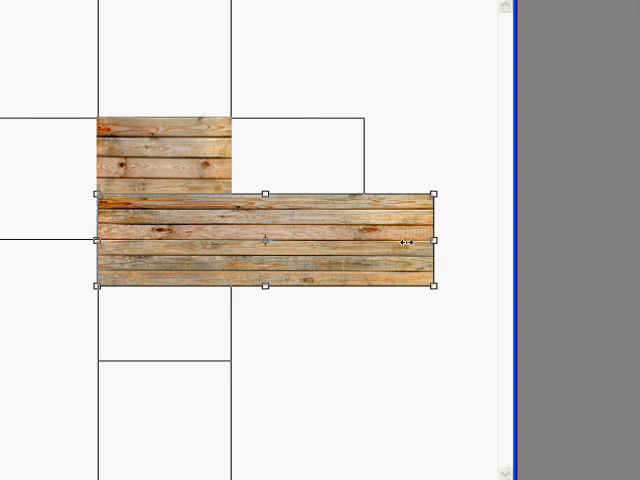
{"action": "left_click_drag", "start_coordinate": [438, 240], "coordinate": [216, 240]}
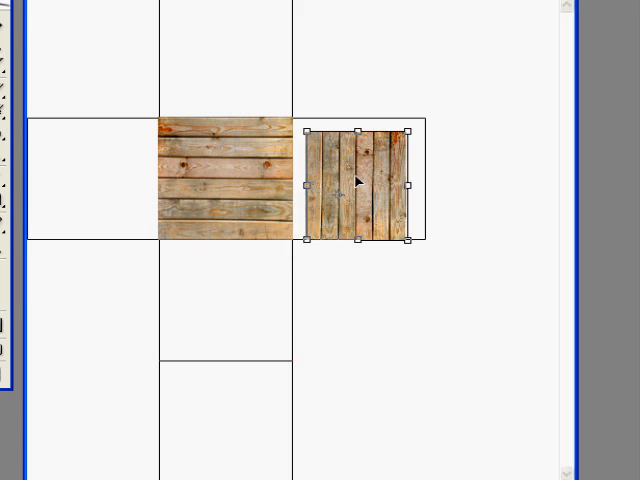
{"action": "left_click_drag", "start_coordinate": [360, 180], "coordinate": [228, 290]}
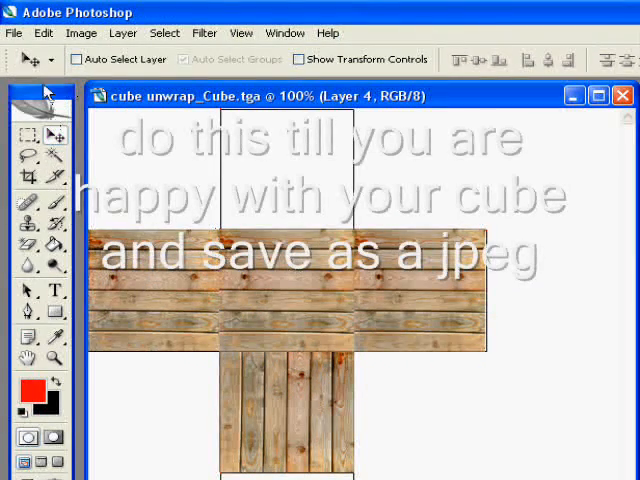
Save the planked template as a JPEG copy at Maximum quality
{"action": "left_click", "coordinate": [14, 32]}
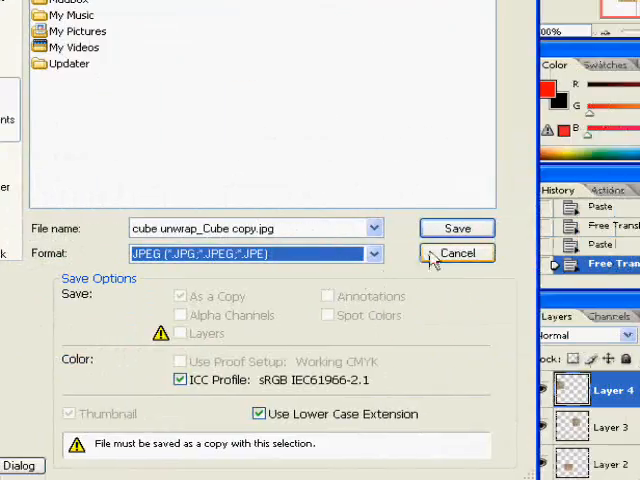
{"action": "left_click", "coordinate": [456, 228]}
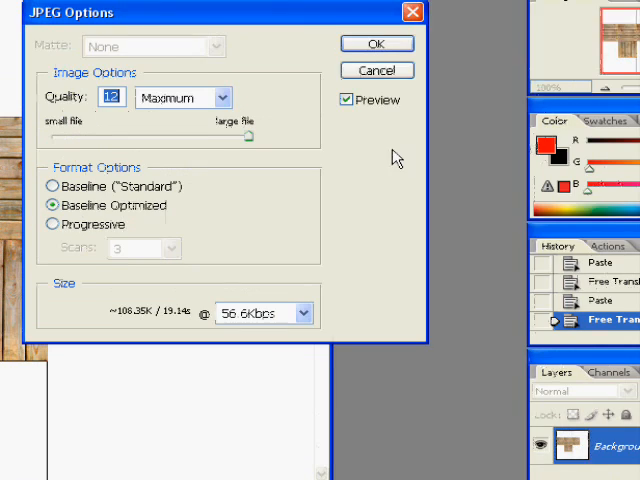
{"action": "left_click", "coordinate": [376, 44]}
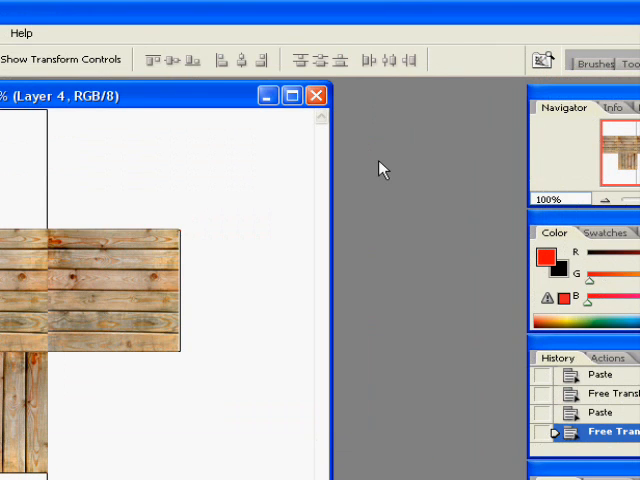
{"action": "left_click", "coordinate": [316, 96]}
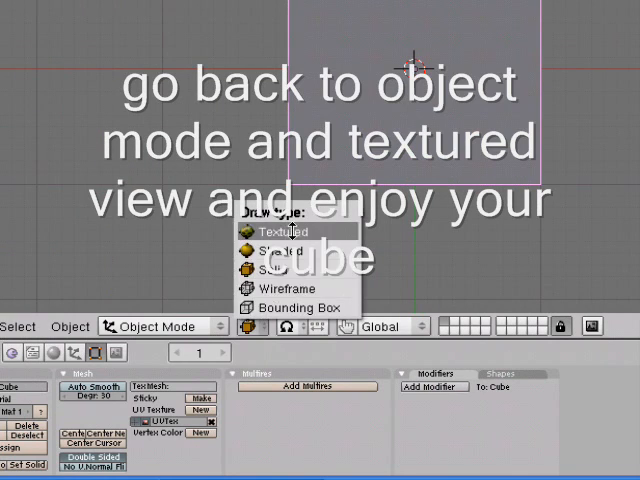
Set the viewport draw type to Textured in Object Mode
{"action": "left_click", "coordinate": [288, 232]}
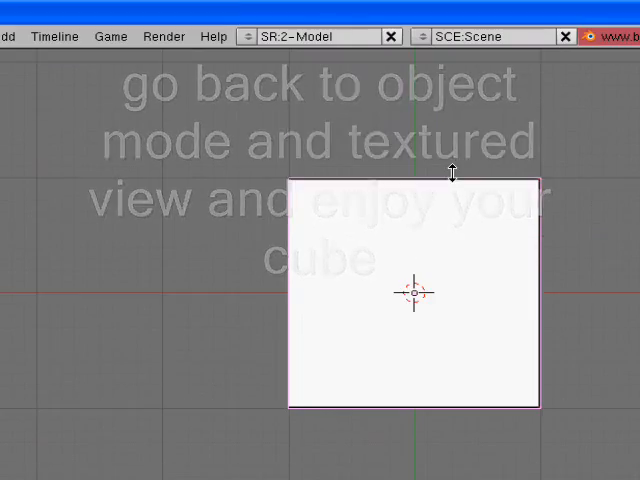